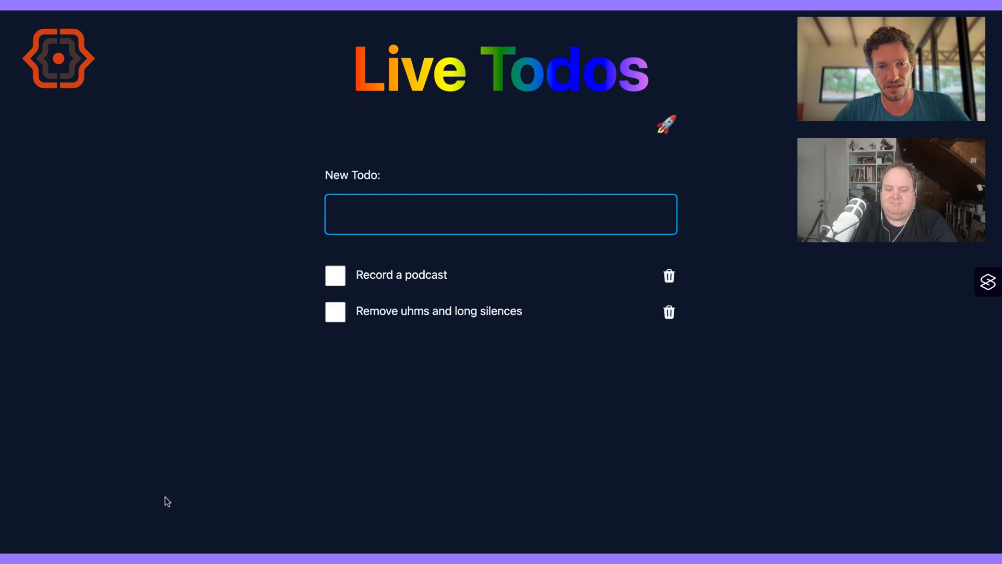
- Add a 'Record' todo, then toggle and delete 'Remove uhms and long silences'
{"action": "type", "text": "Re"}
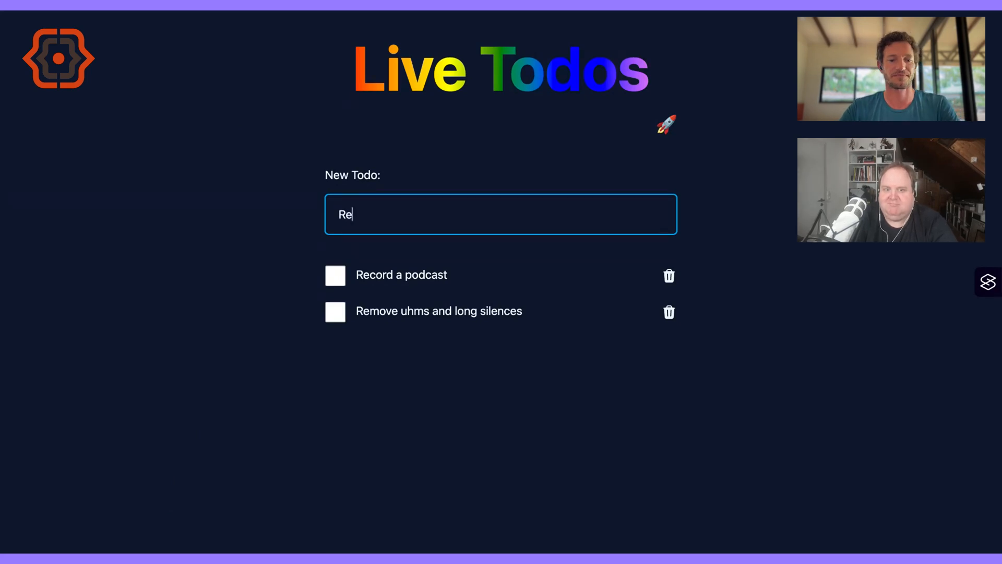
{"action": "type", "text": "cord"}
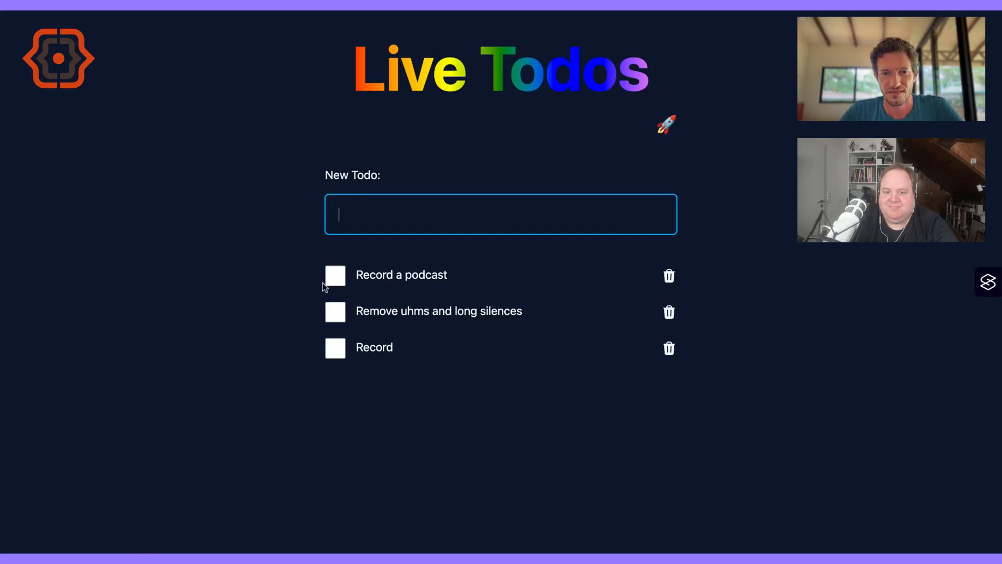
{"action": "left_click", "coordinate": [335, 311]}
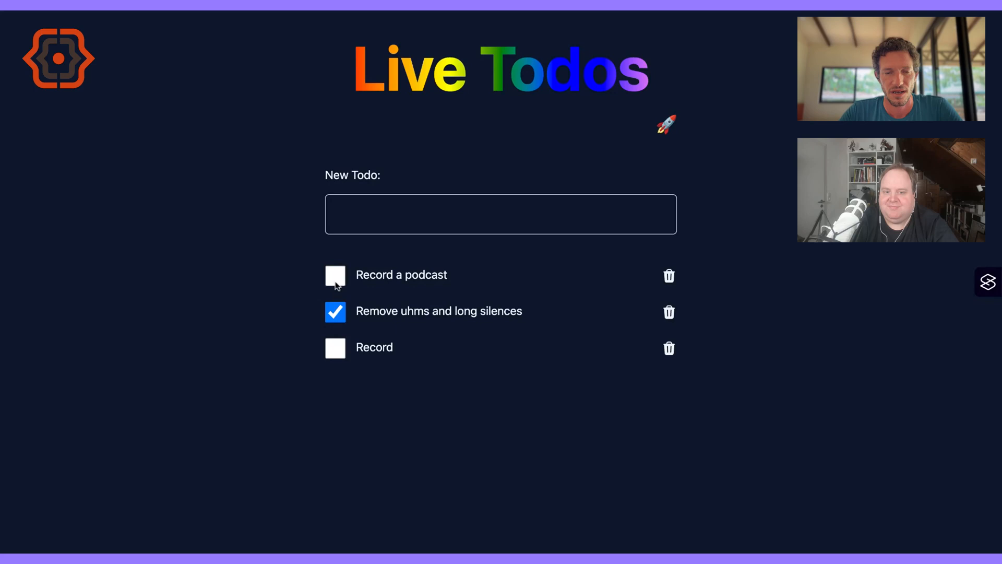
{"action": "left_click", "coordinate": [335, 311]}
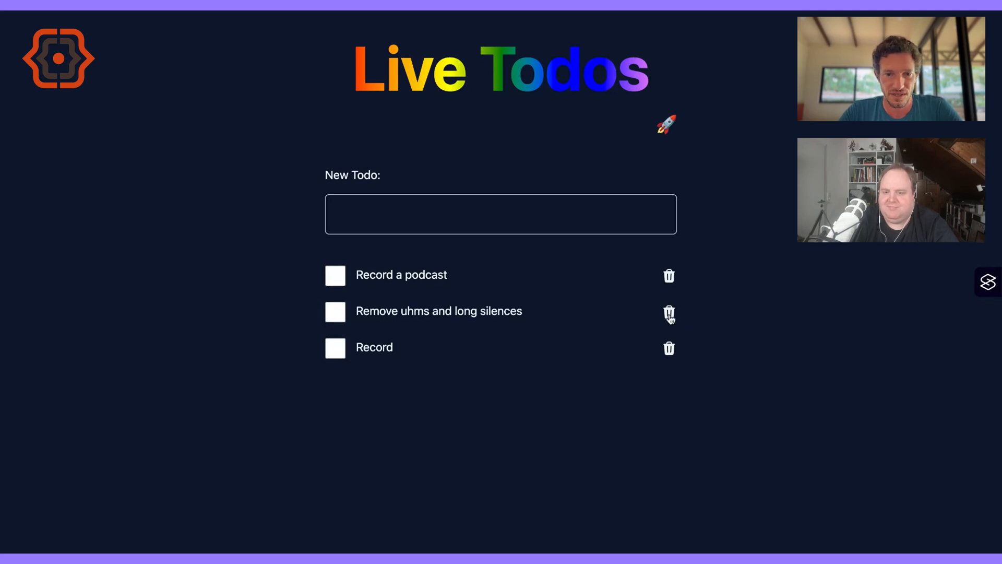
{"action": "left_click", "coordinate": [668, 314]}
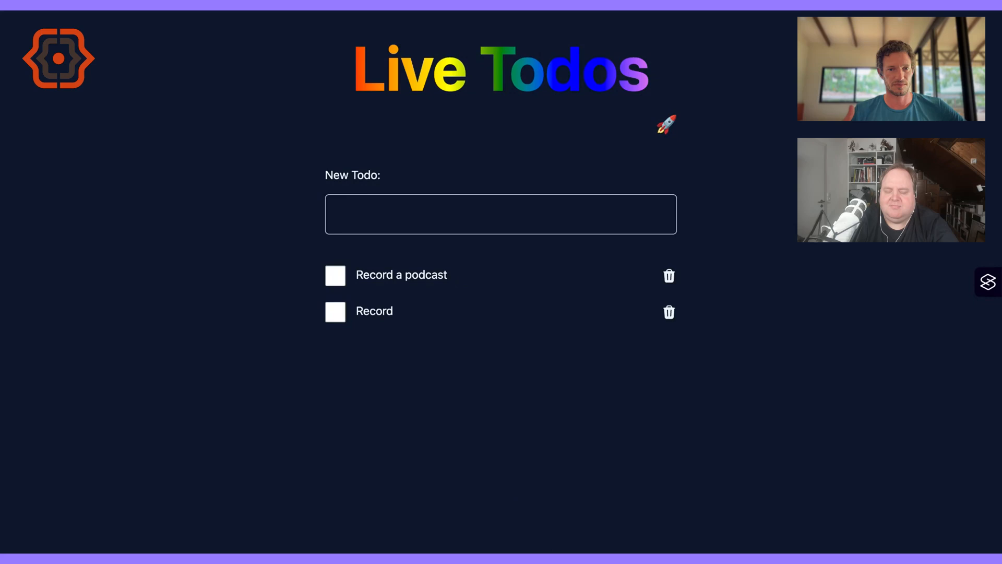
- Add the todo 'This can be done with Alpine :D' below 'Record'
{"action": "type", "text": "T"}
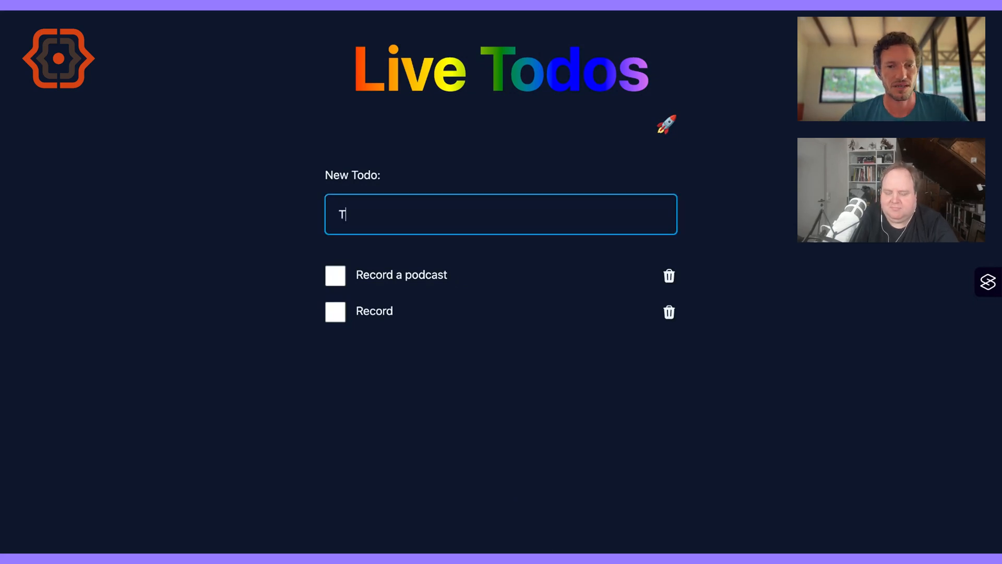
{"action": "type", "text": "his can be done w"}
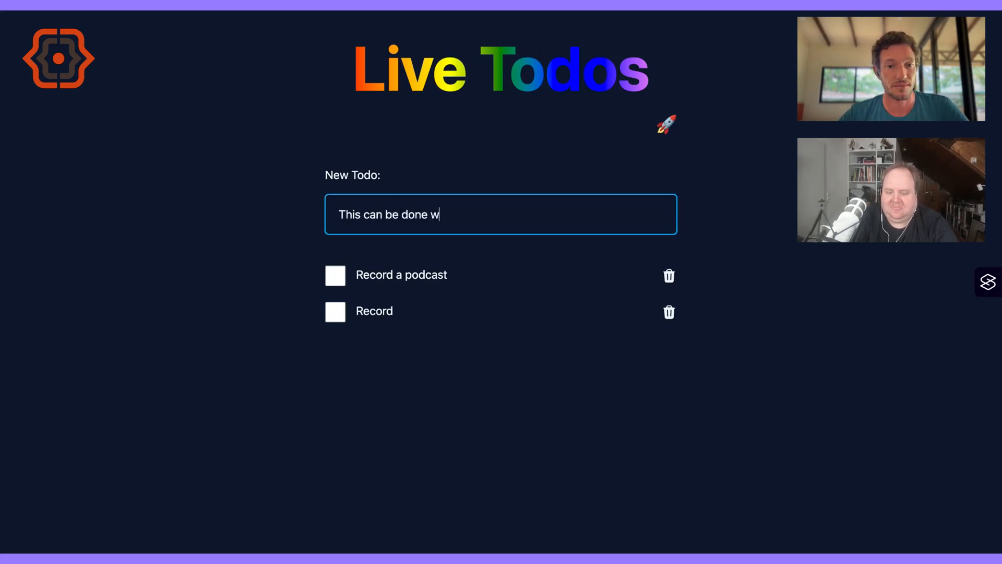
{"action": "type", "text": "ith Alpine"}
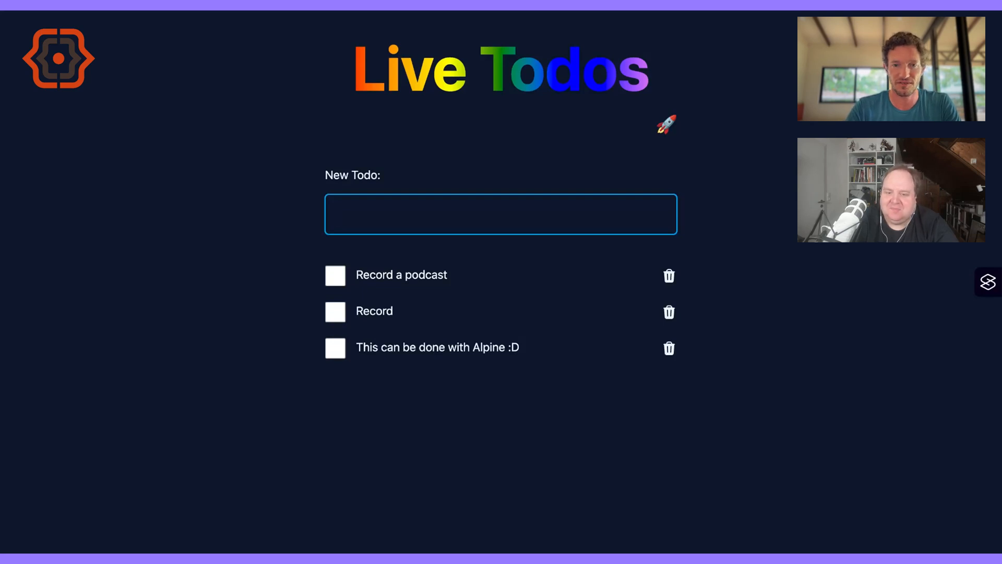
{"action": "mouse_move", "coordinate": [689, 365]}
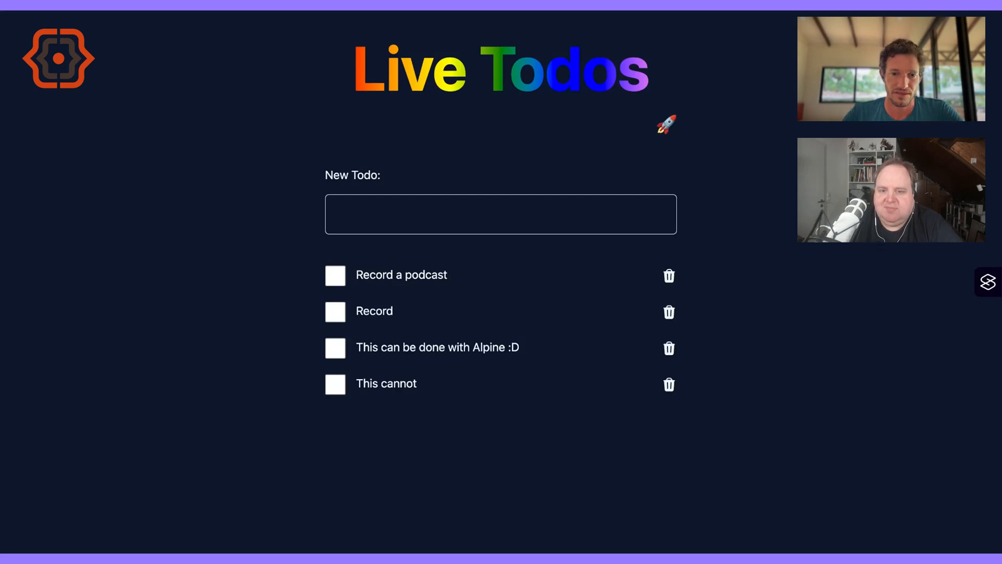
{"action": "mouse_move", "coordinate": [639, 142]}
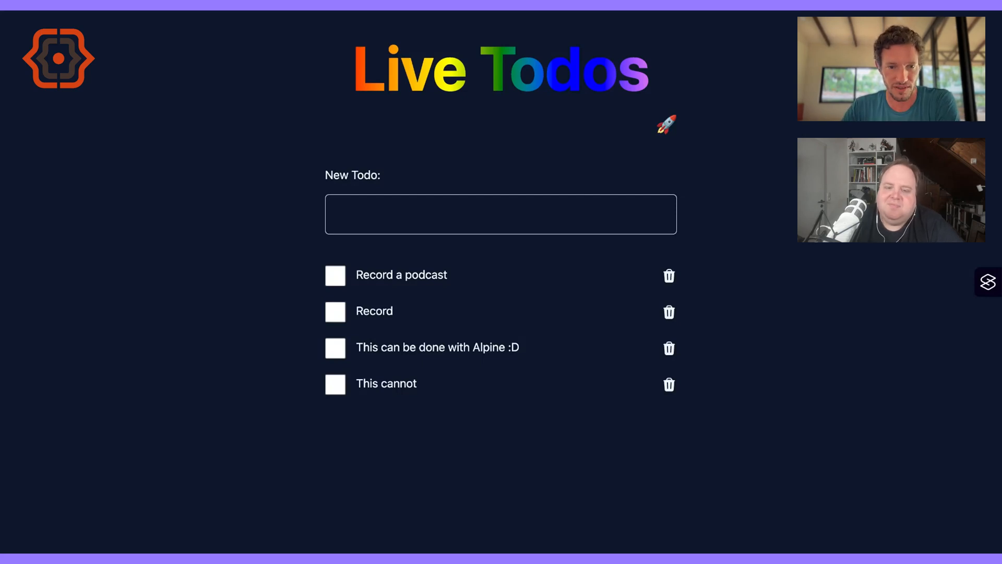
- Check off the Alpine todo and the 'Record' todo
{"action": "left_click", "coordinate": [335, 347]}
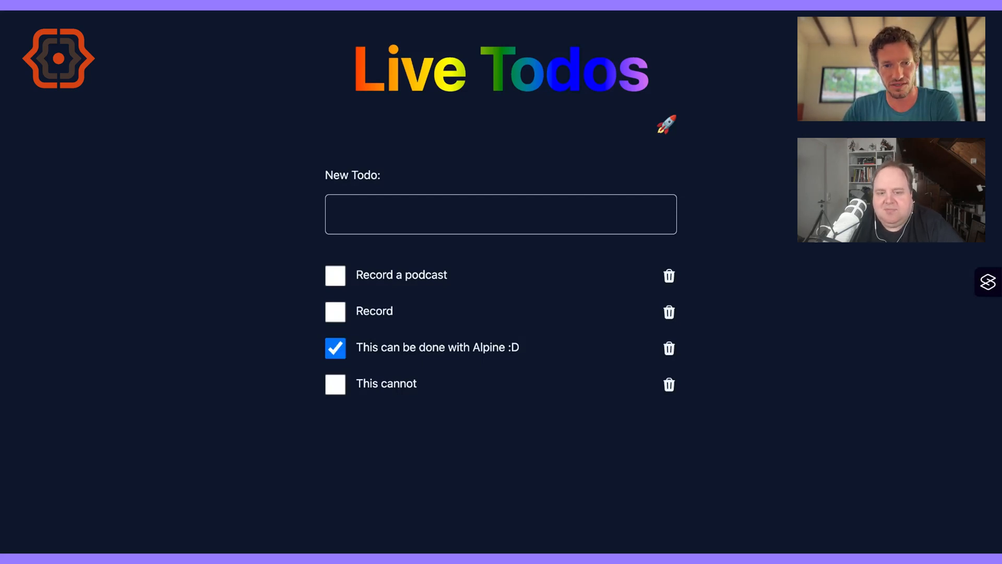
{"action": "left_click", "coordinate": [336, 311]}
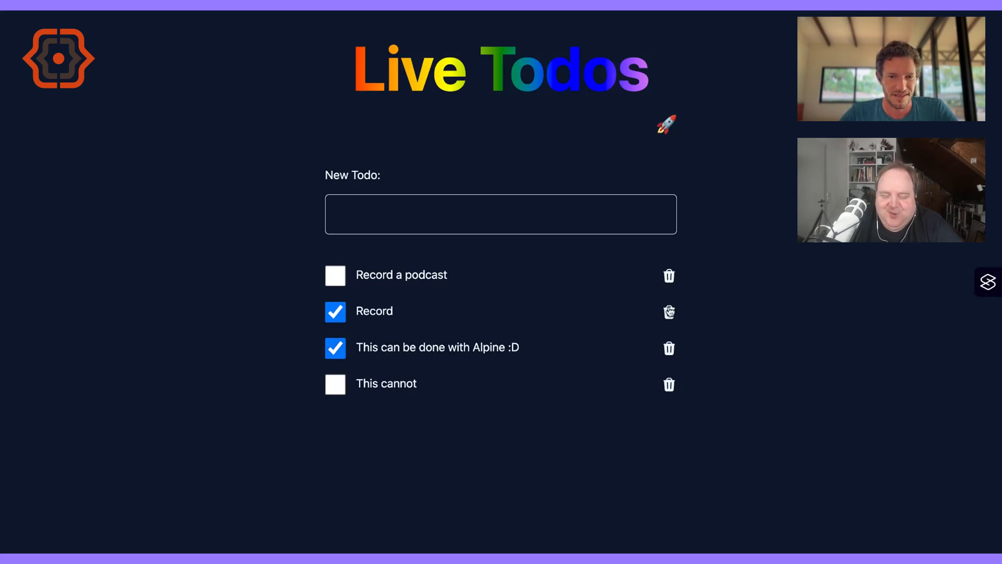
{"action": "mouse_move", "coordinate": [672, 385]}
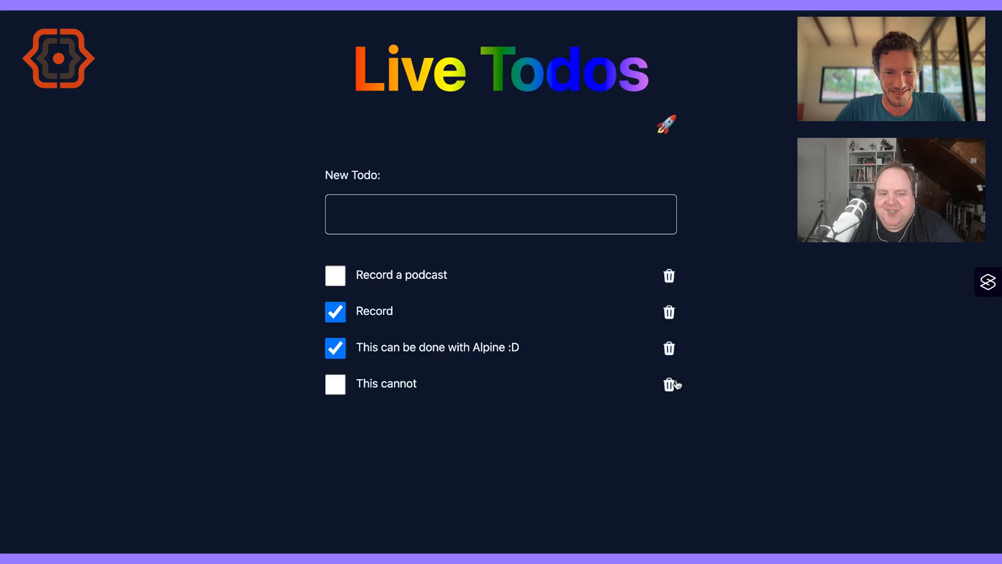
{"action": "mouse_move", "coordinate": [669, 358]}
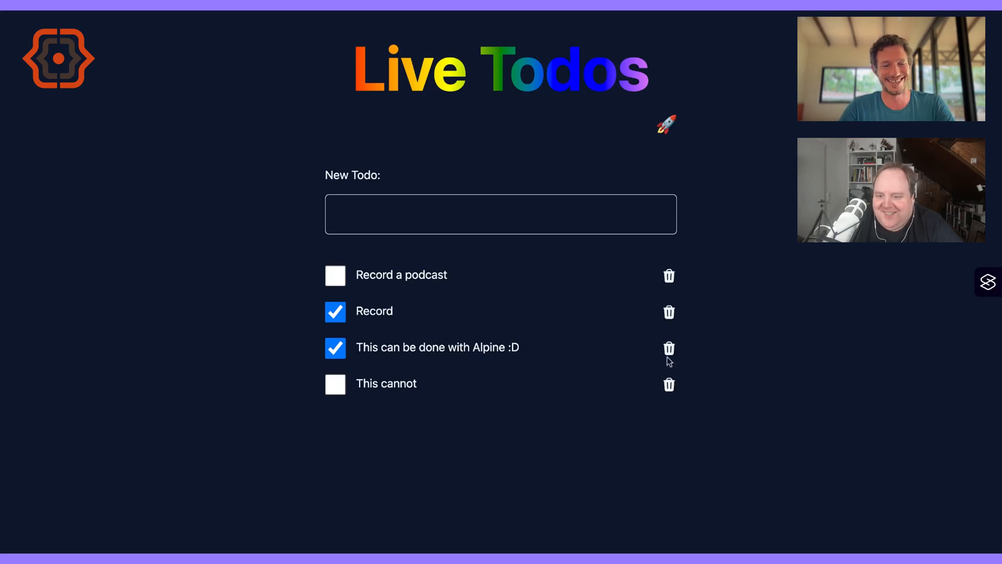
{"action": "mouse_move", "coordinate": [669, 311]}
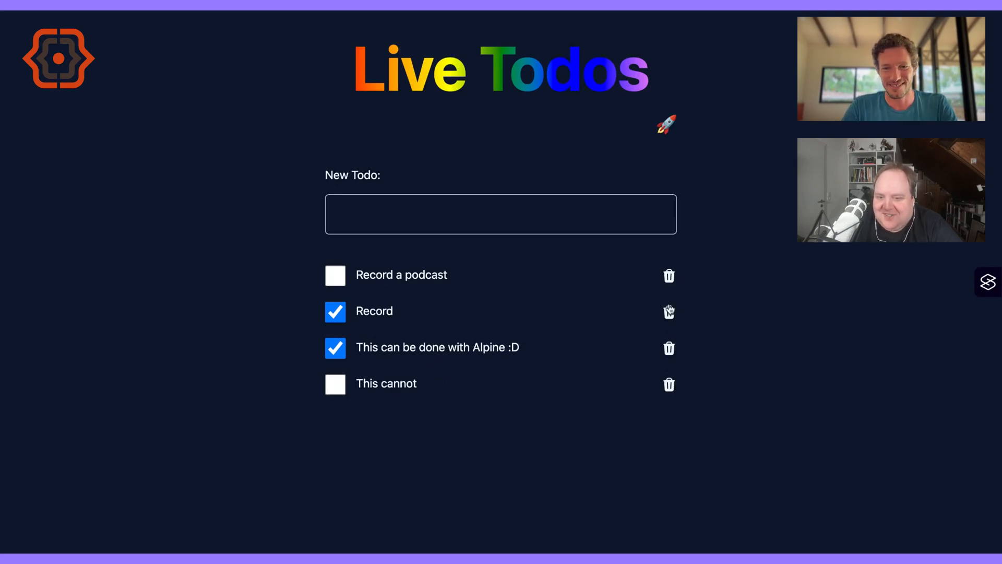
- Delete the 'Record' todo and check off 'Record a podcast'
{"action": "left_click", "coordinate": [669, 311]}
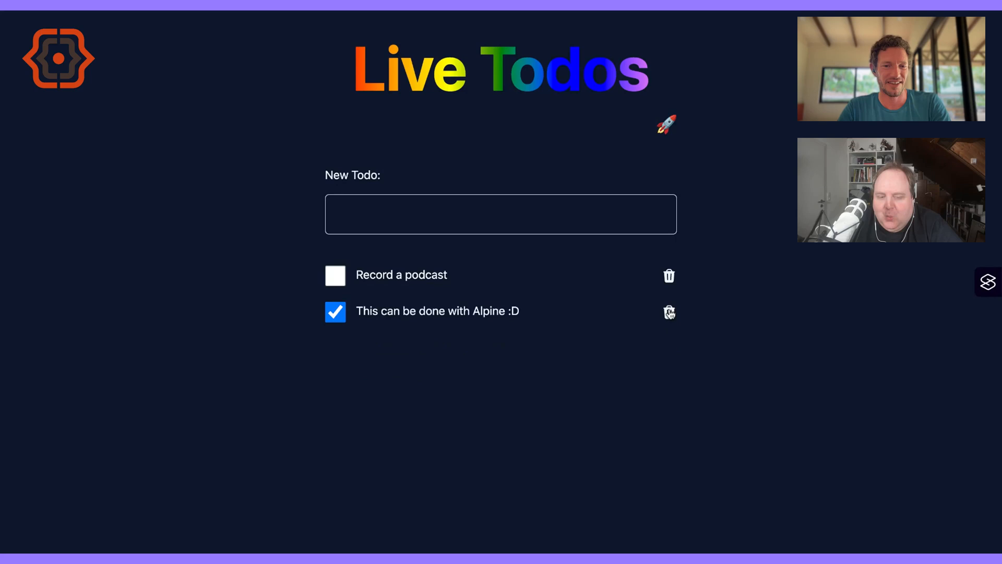
{"action": "mouse_move", "coordinate": [670, 314]}
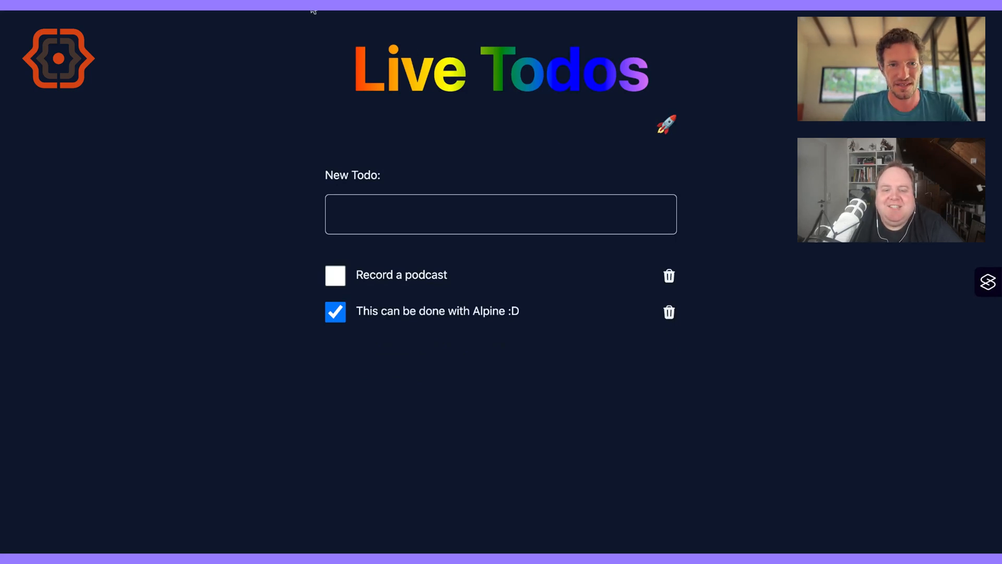
{"action": "left_click", "coordinate": [335, 275]}
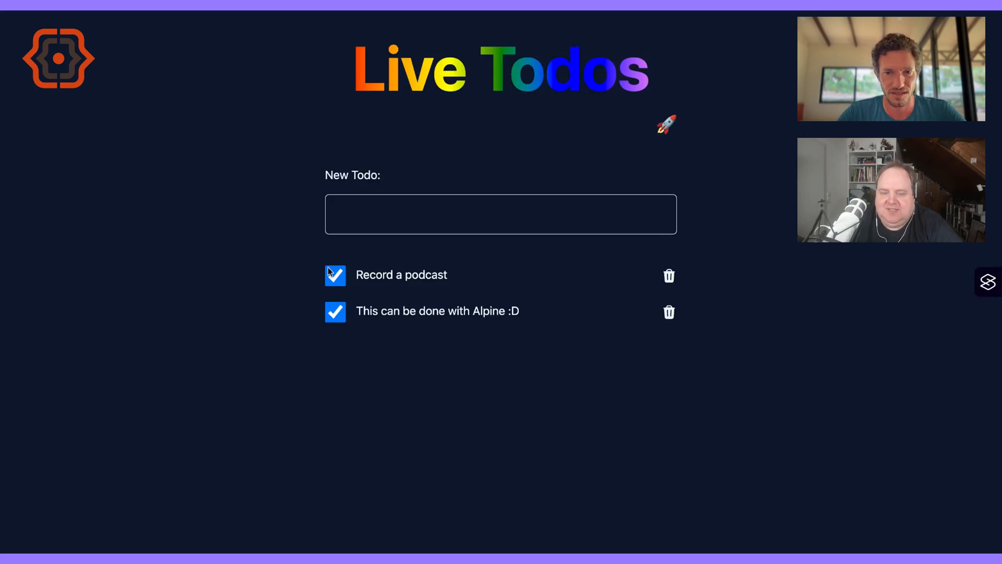
{"action": "mouse_move", "coordinate": [238, 12]}
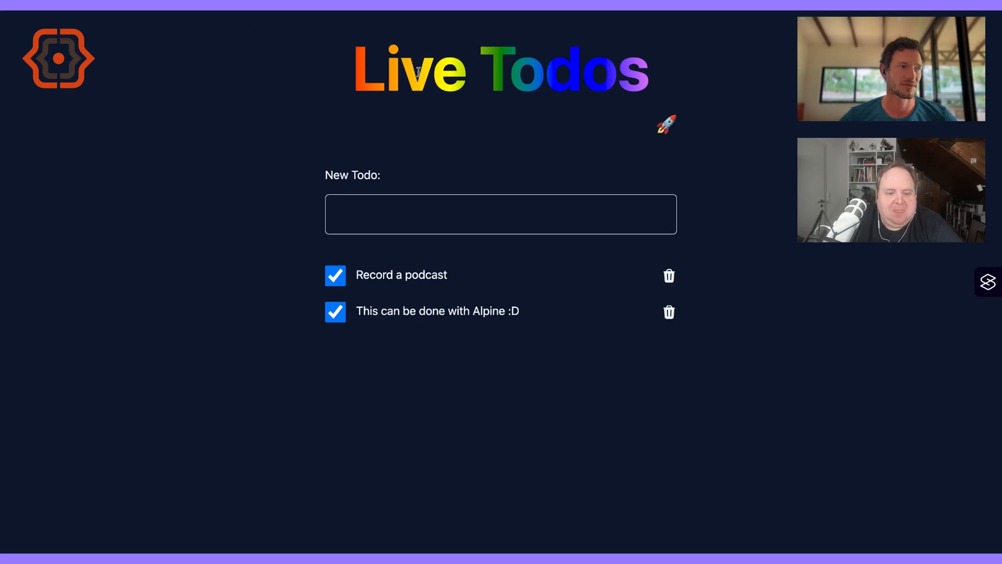
{"action": "mouse_move", "coordinate": [390, 126]}
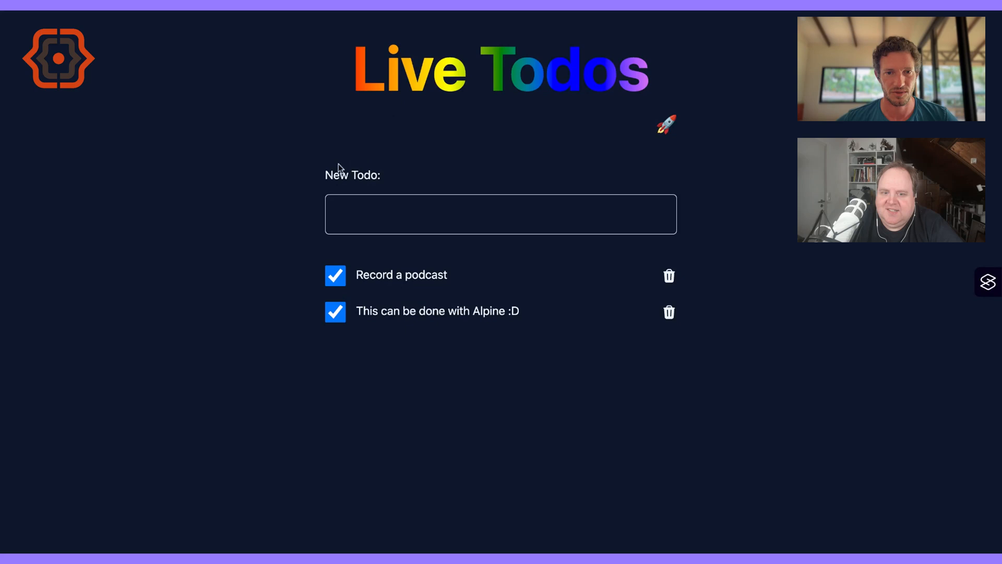
{"action": "mouse_move", "coordinate": [230, 11]}
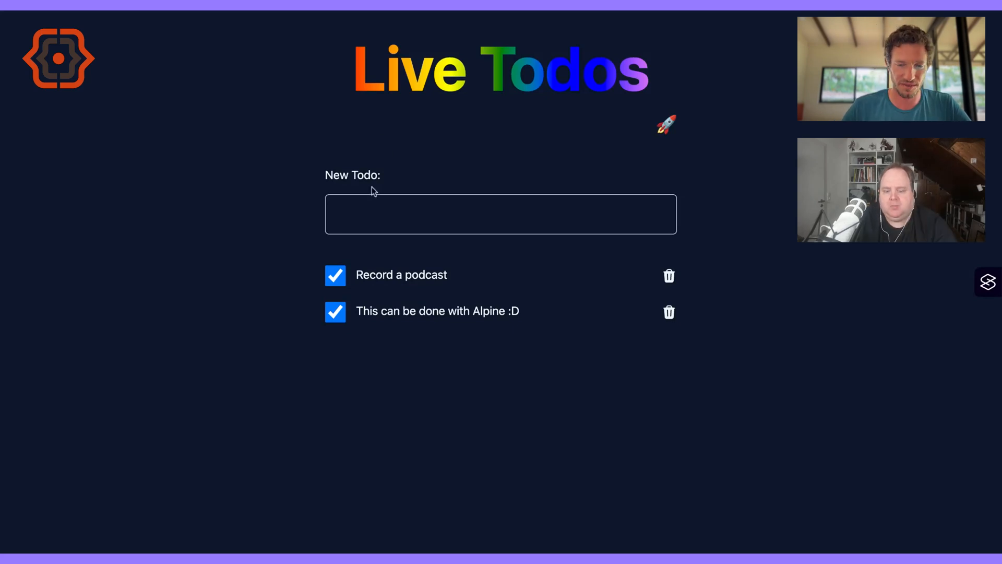
- Enter 'New todo' as a third, unchecked todo and click near the Alpine item
{"action": "type", "text": "New to"}
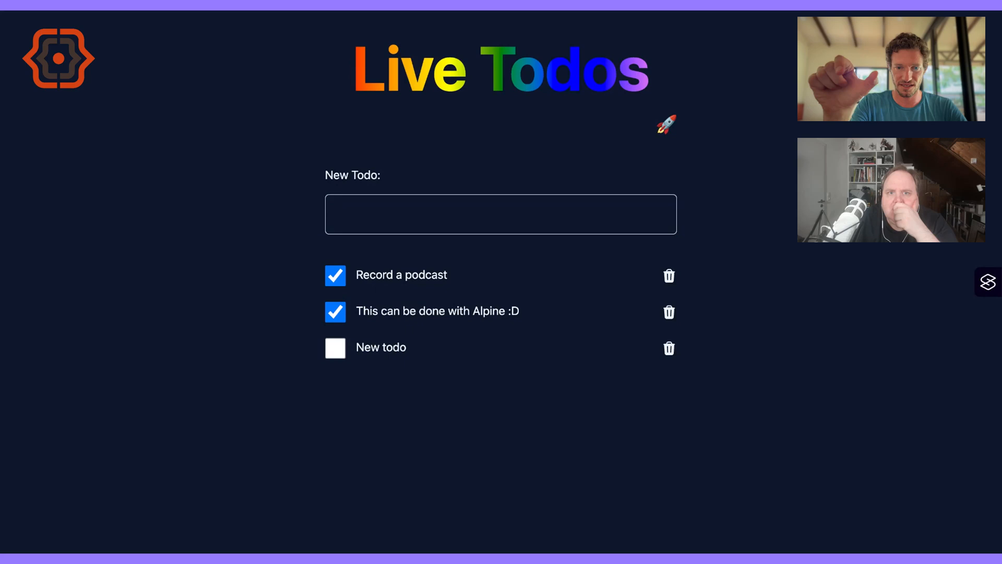
{"action": "left_click", "coordinate": [501, 213]}
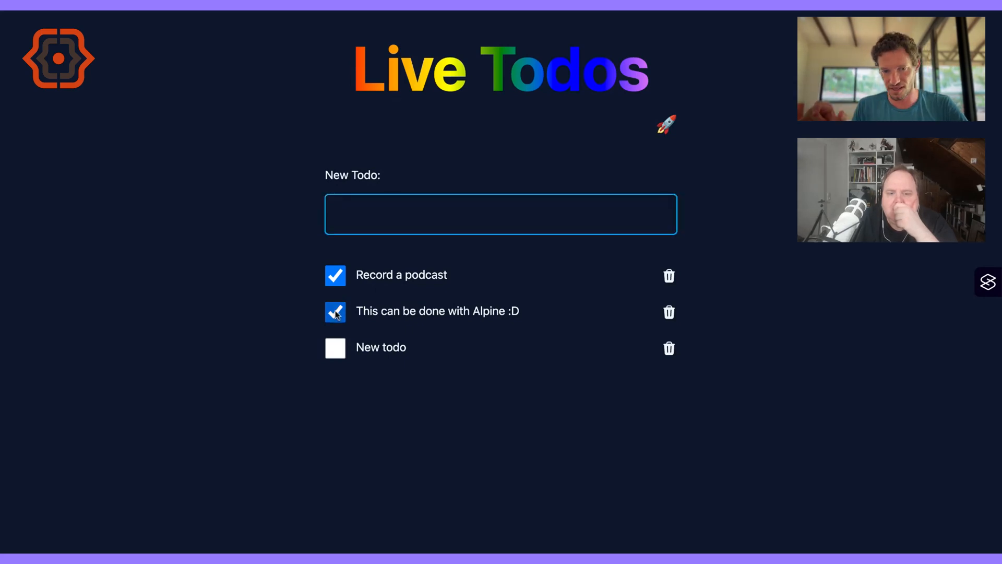
{"action": "left_click", "coordinate": [335, 311]}
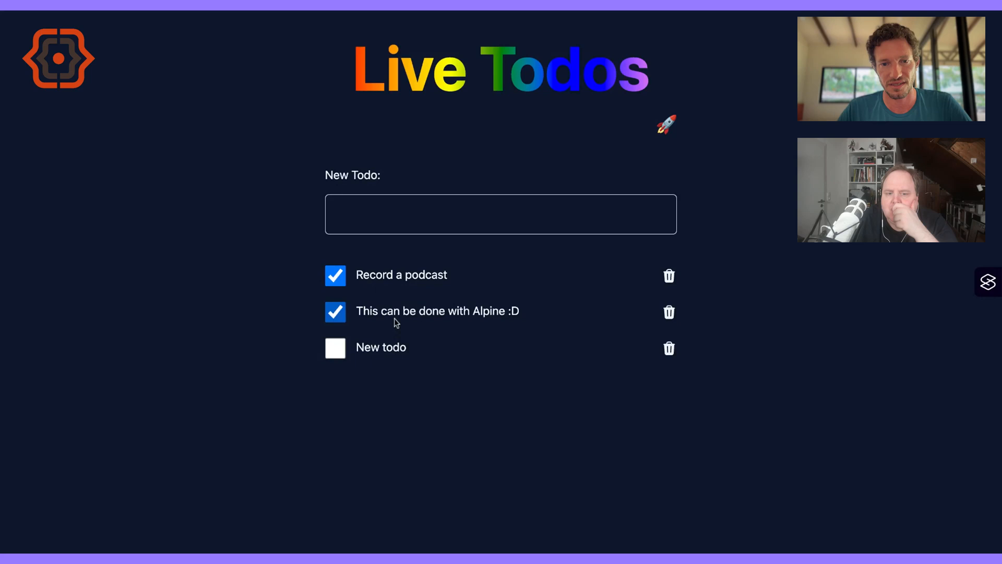
{"action": "double_click", "coordinate": [392, 347]}
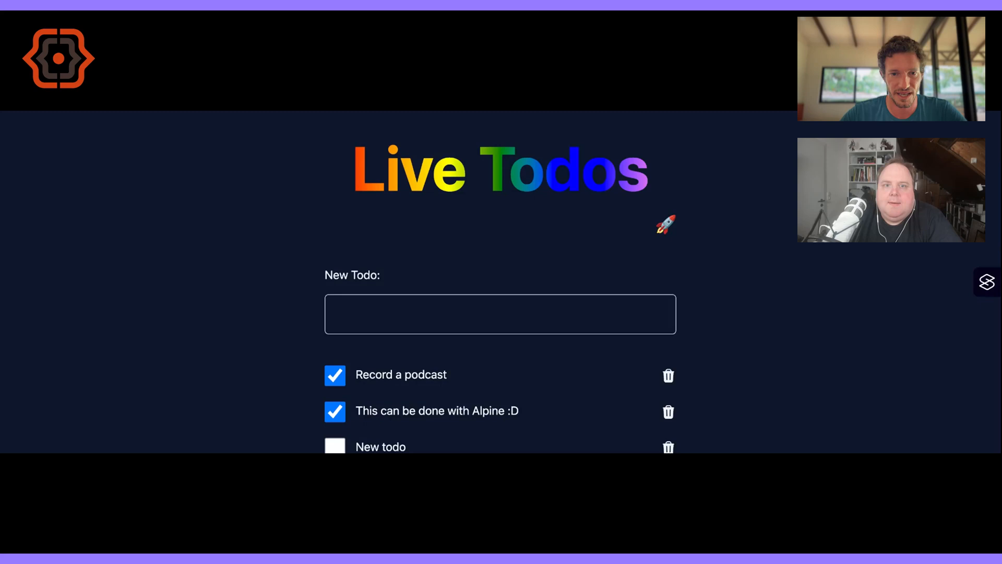
{"action": "mouse_move", "coordinate": [277, 421]}
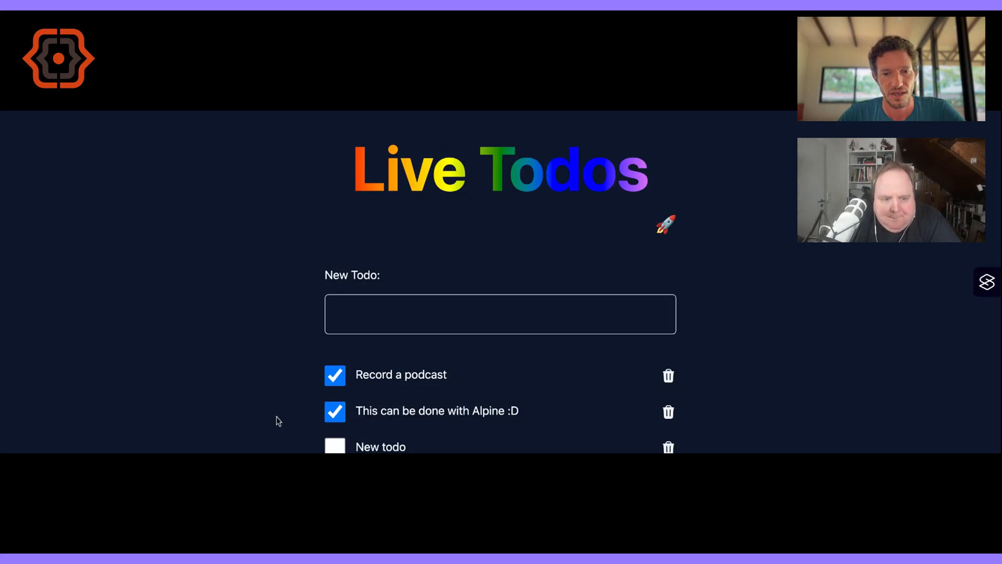
- Type 'Another one' into the New Todo field without submitting it
{"action": "left_click", "coordinate": [500, 314]}
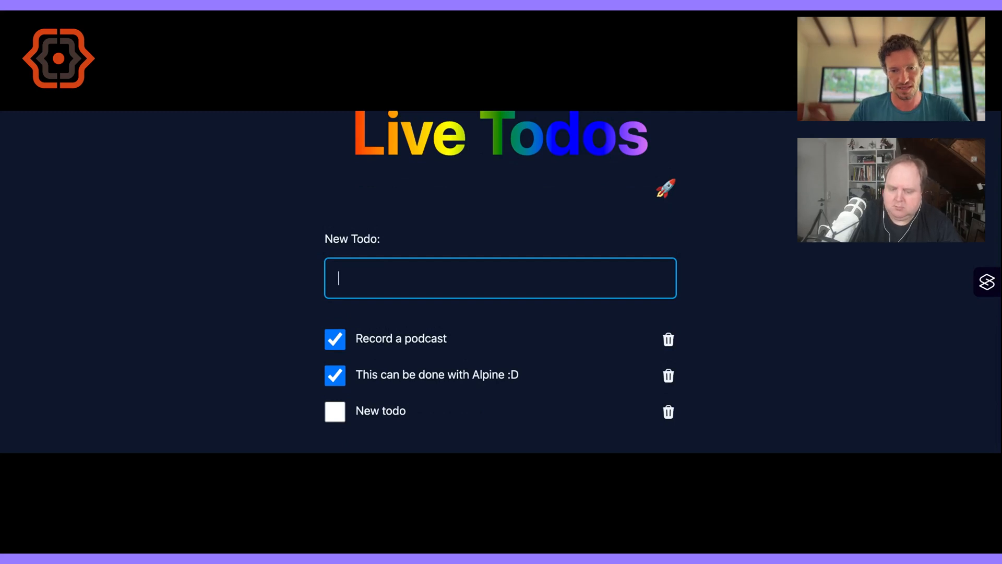
{"action": "type", "text": "Another one"}
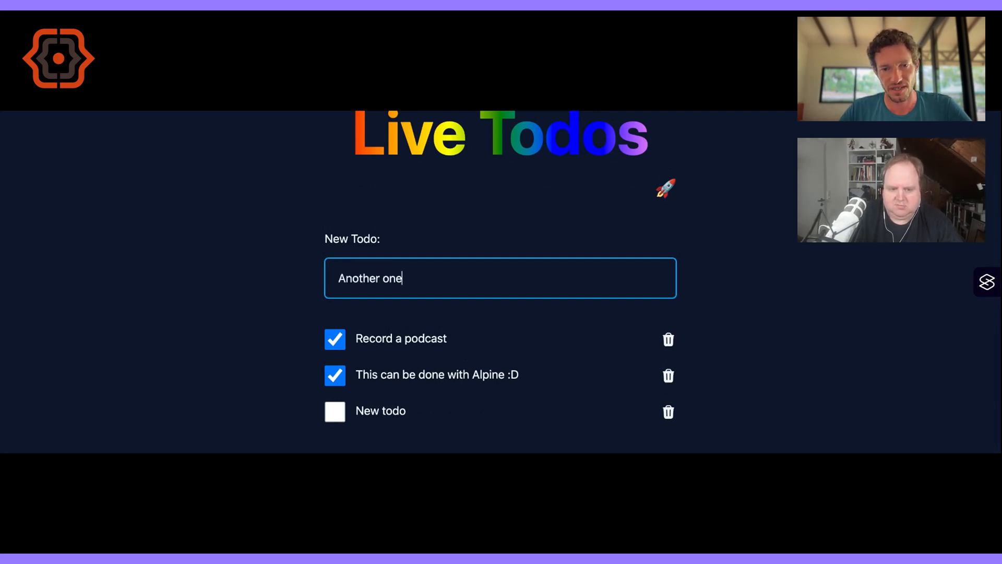